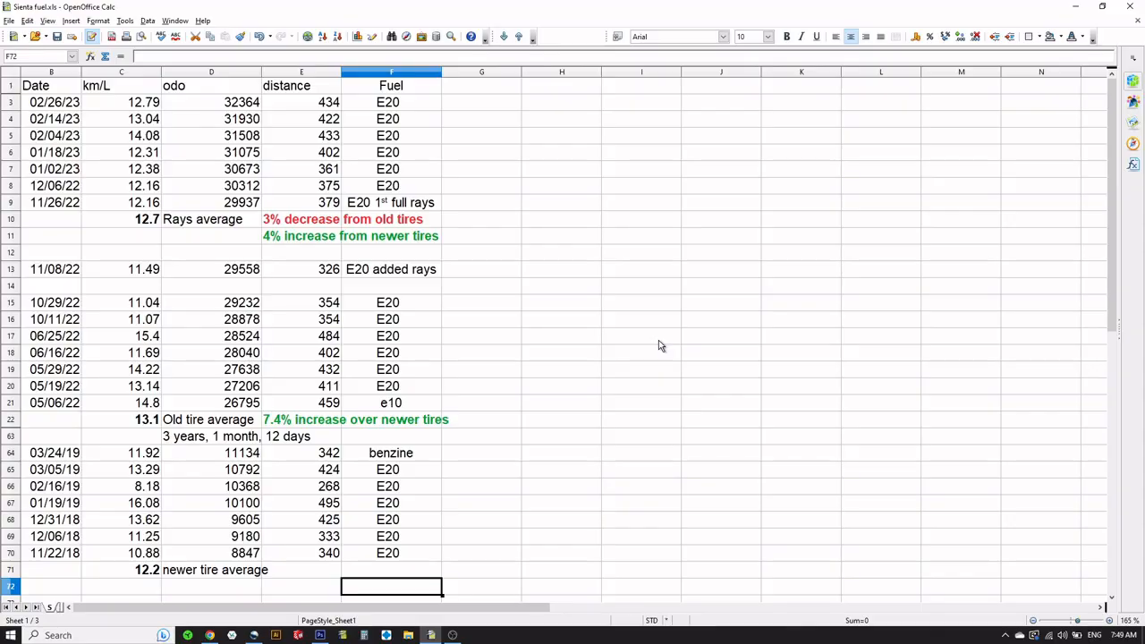
pyautogui.moveTo(539, 479)
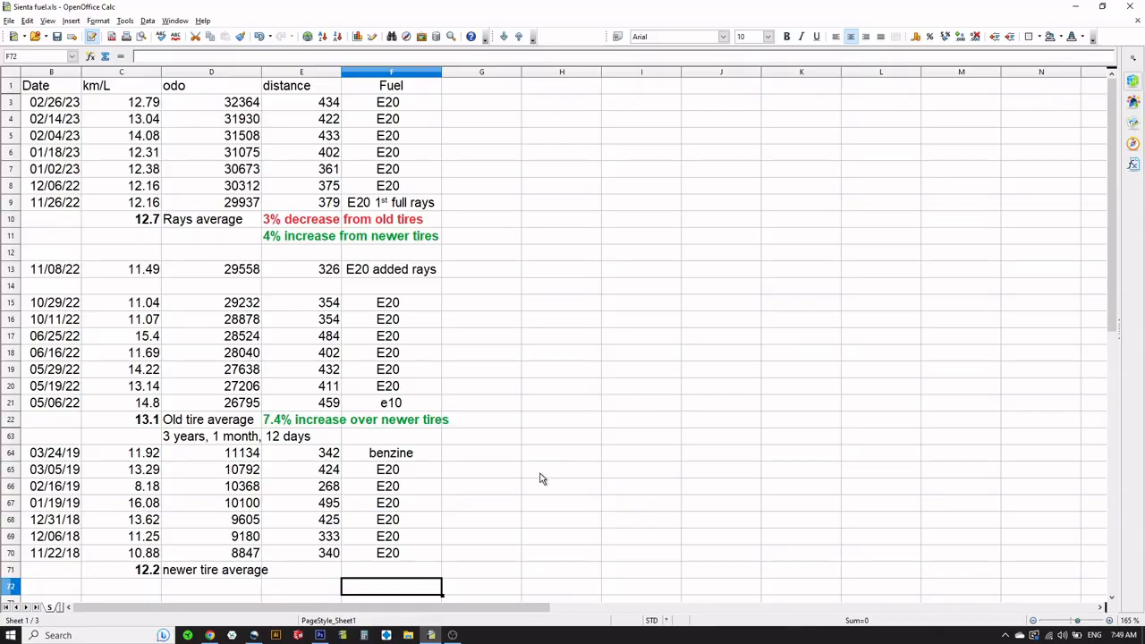
pyautogui.moveTo(97, 300)
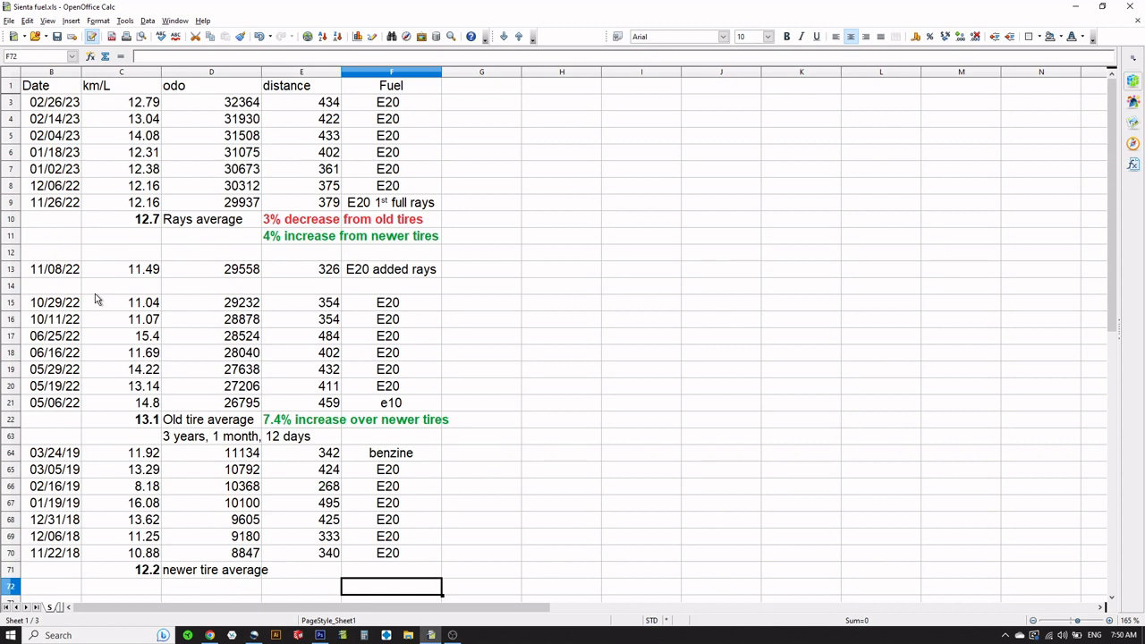
pyautogui.moveTo(29, 550)
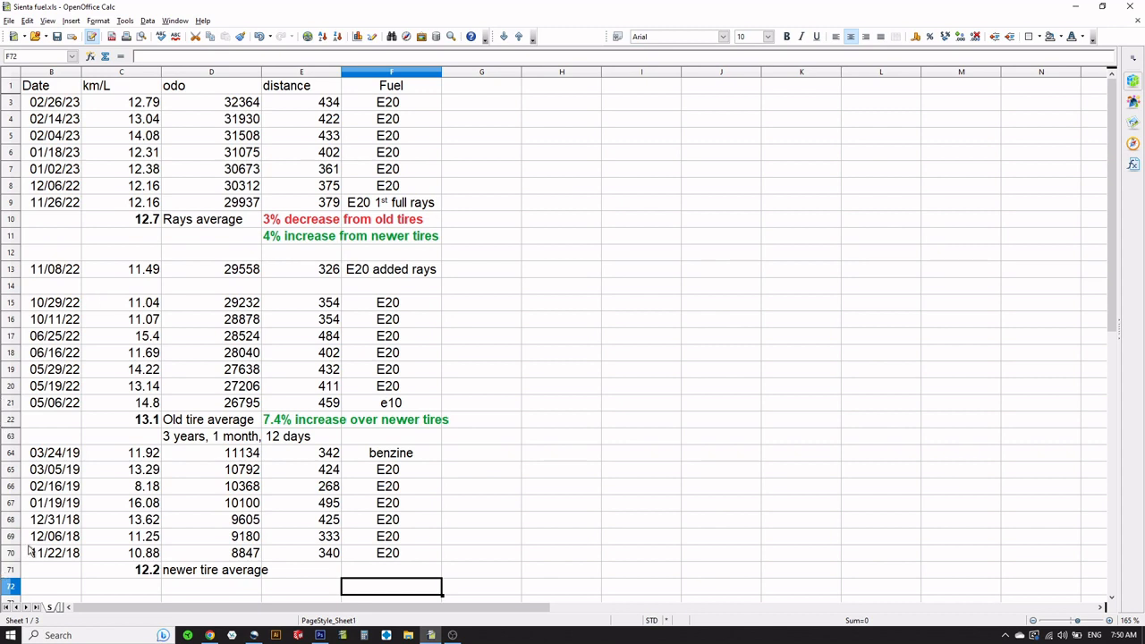
pyautogui.click(53, 553)
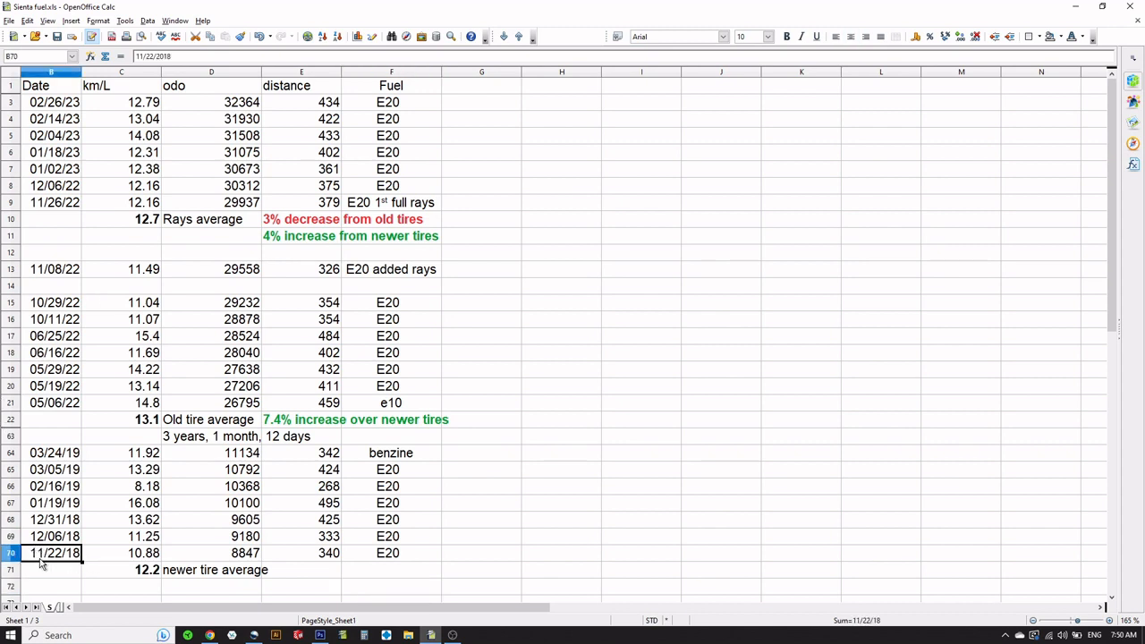
pyautogui.moveTo(63, 563)
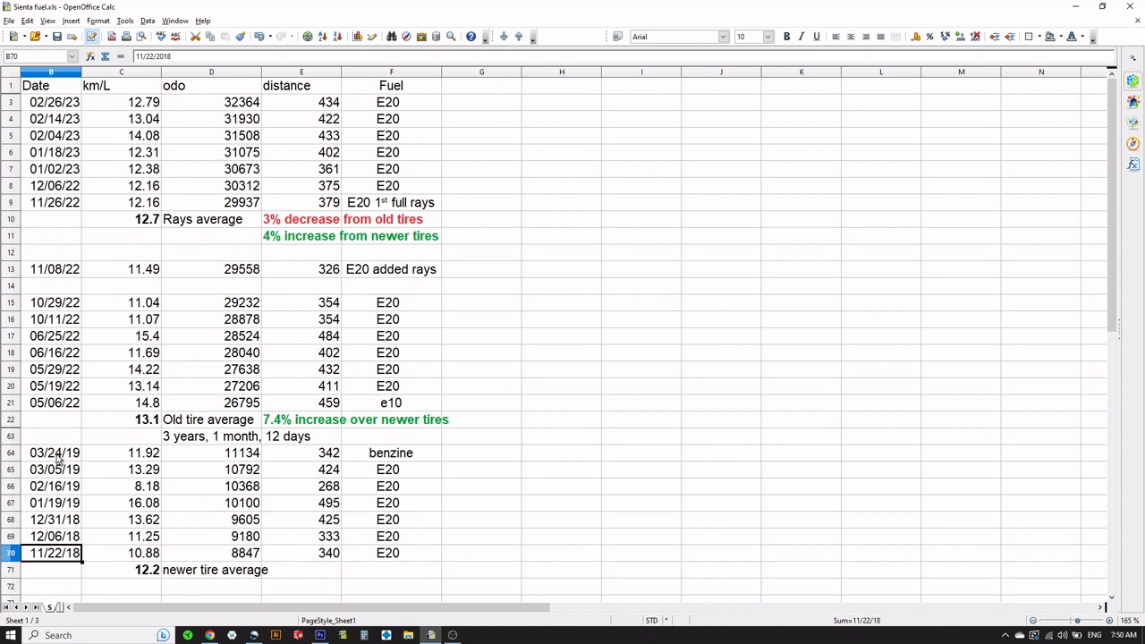
pyautogui.click(121, 570)
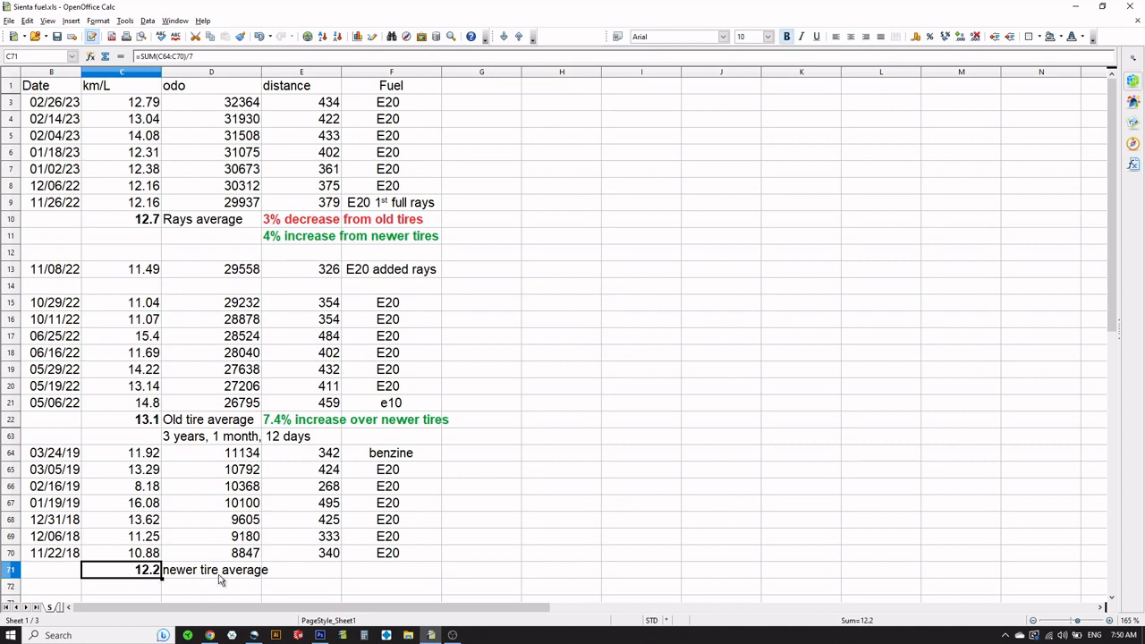
pyautogui.moveTo(224, 579)
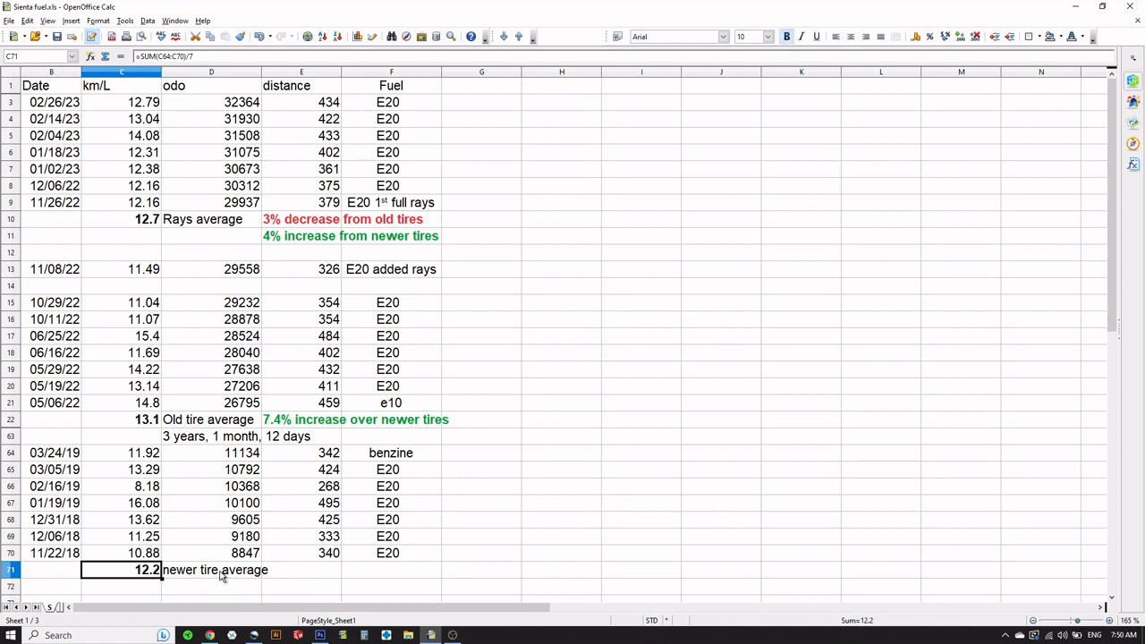
pyautogui.click(213, 570)
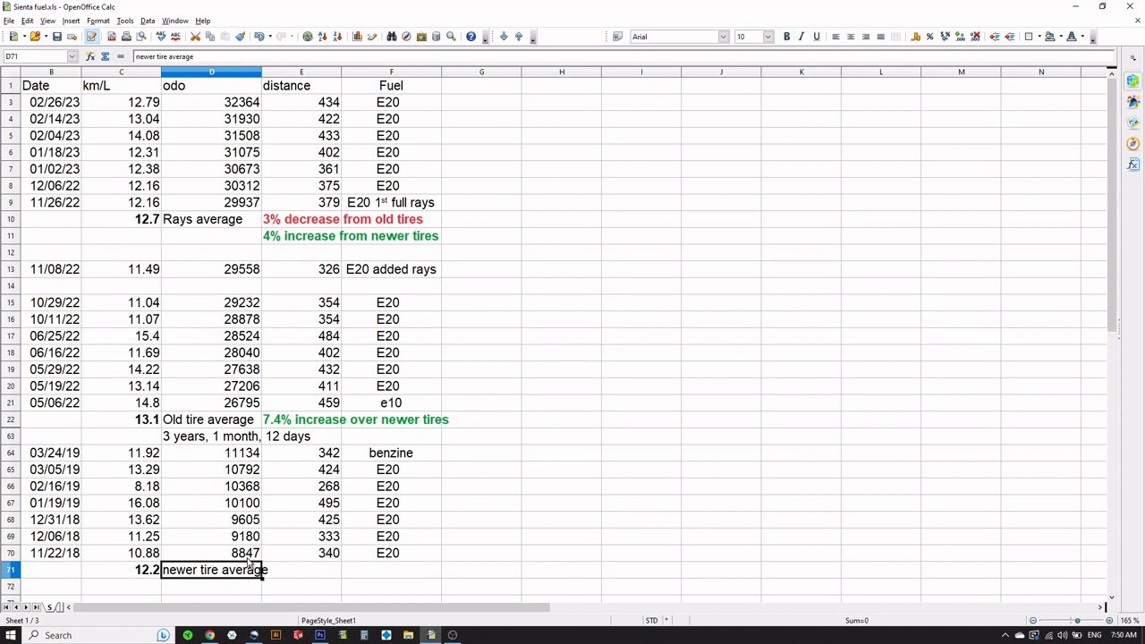
pyautogui.moveTo(243, 562)
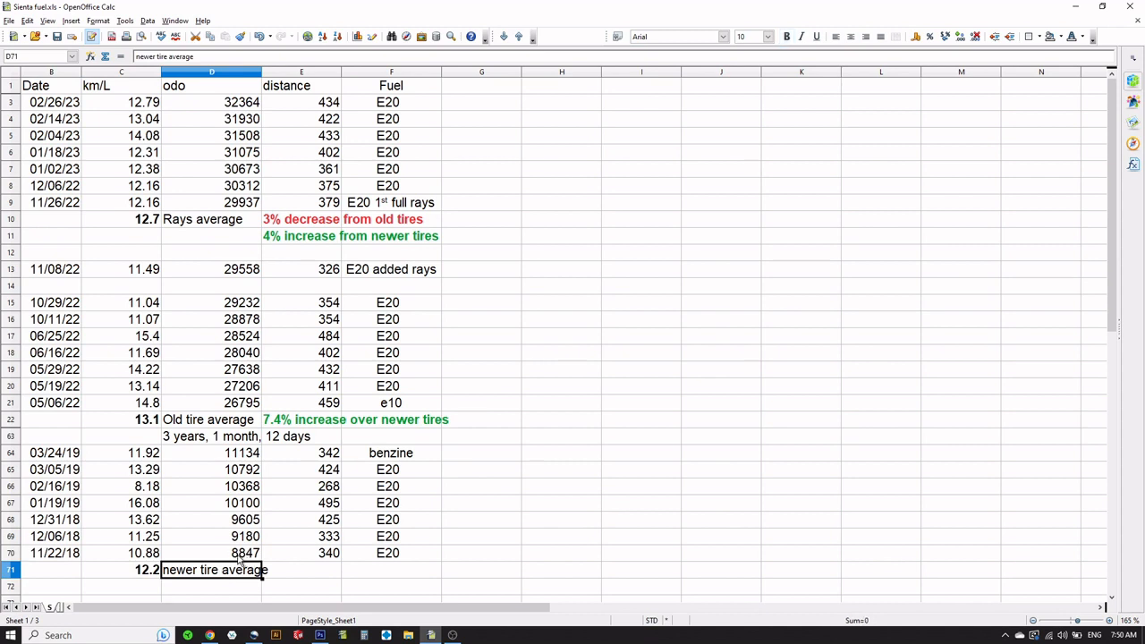
pyautogui.click(245, 554)
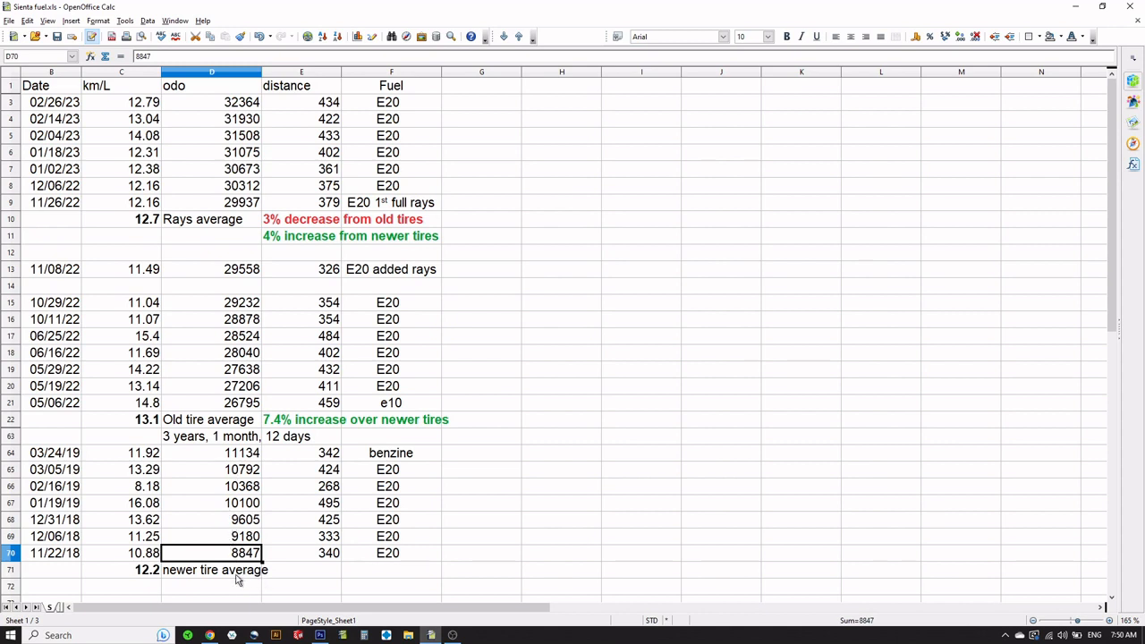
pyautogui.moveTo(189, 444)
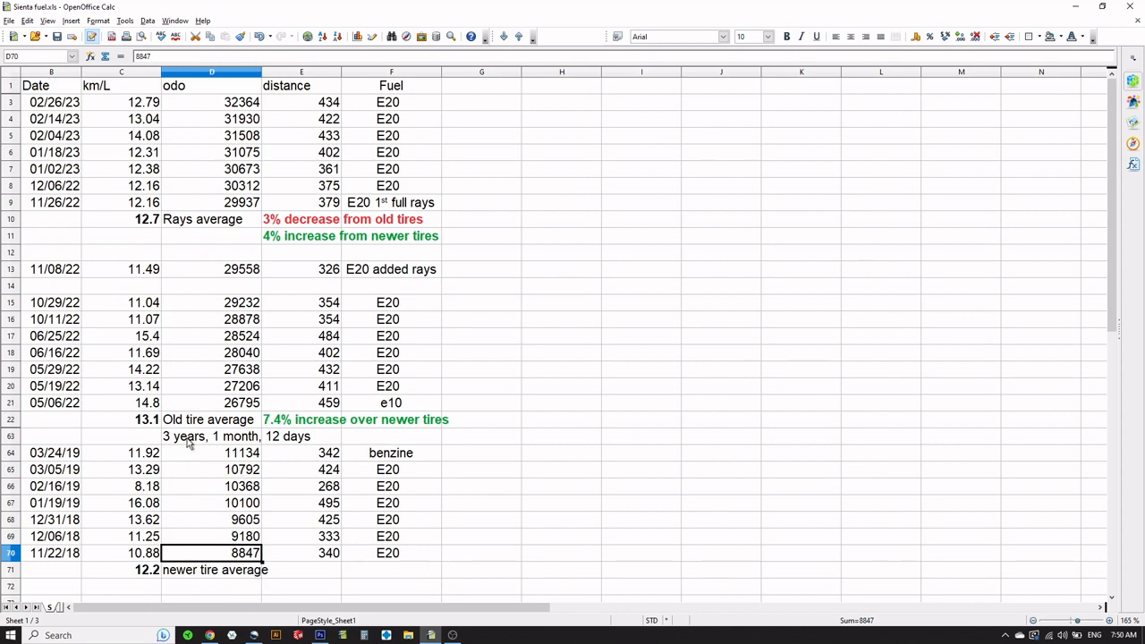
pyautogui.click(210, 437)
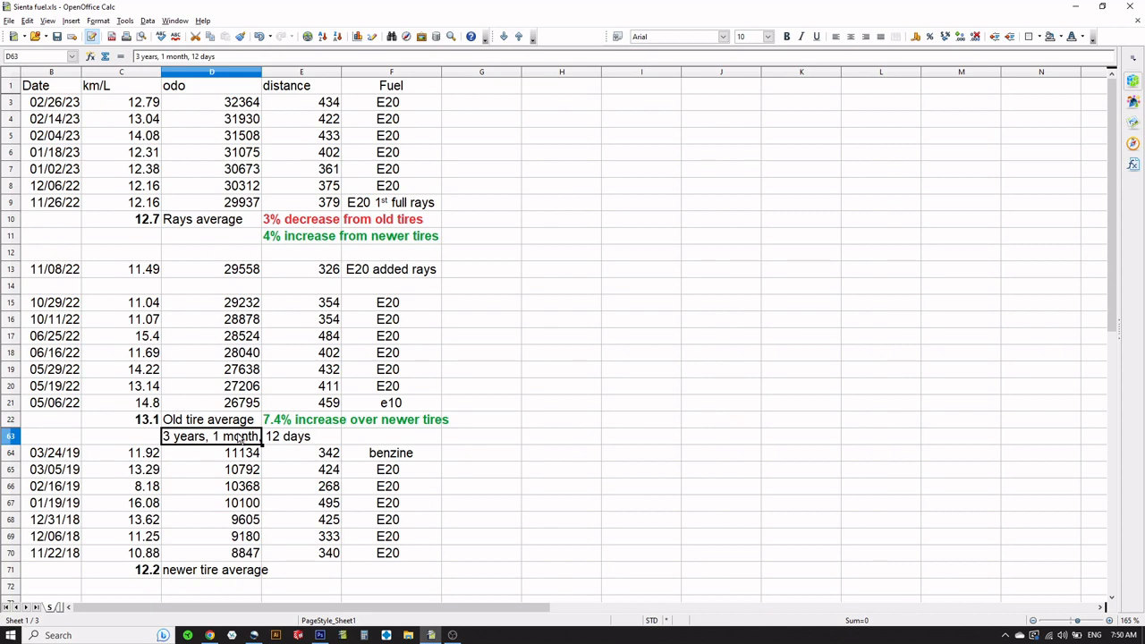
pyautogui.moveTo(68, 394)
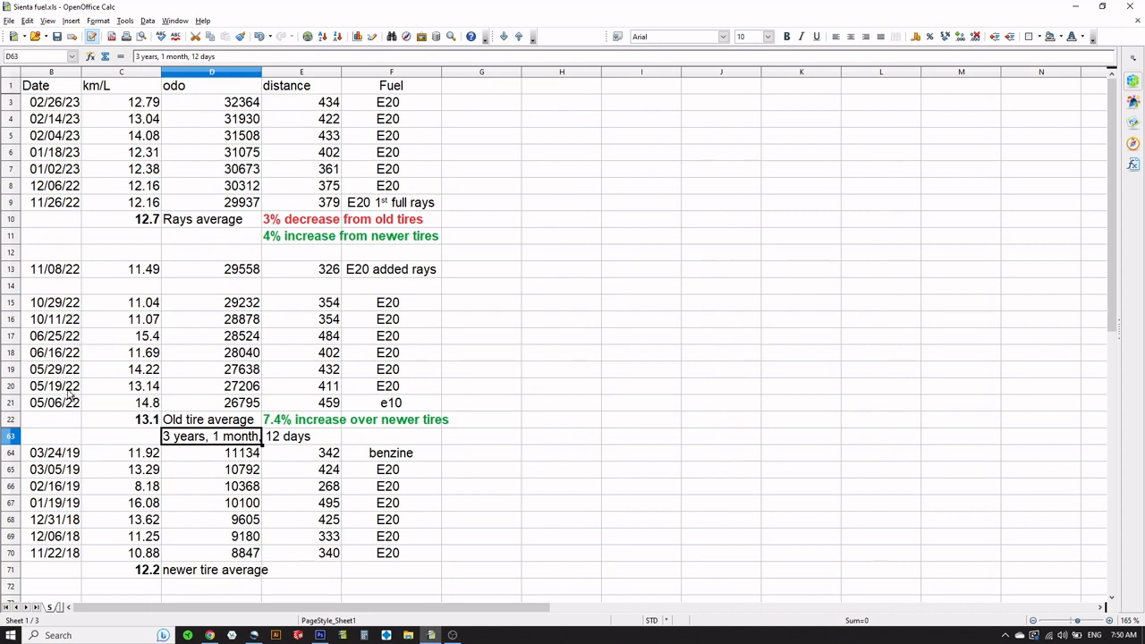
pyautogui.moveTo(30, 302)
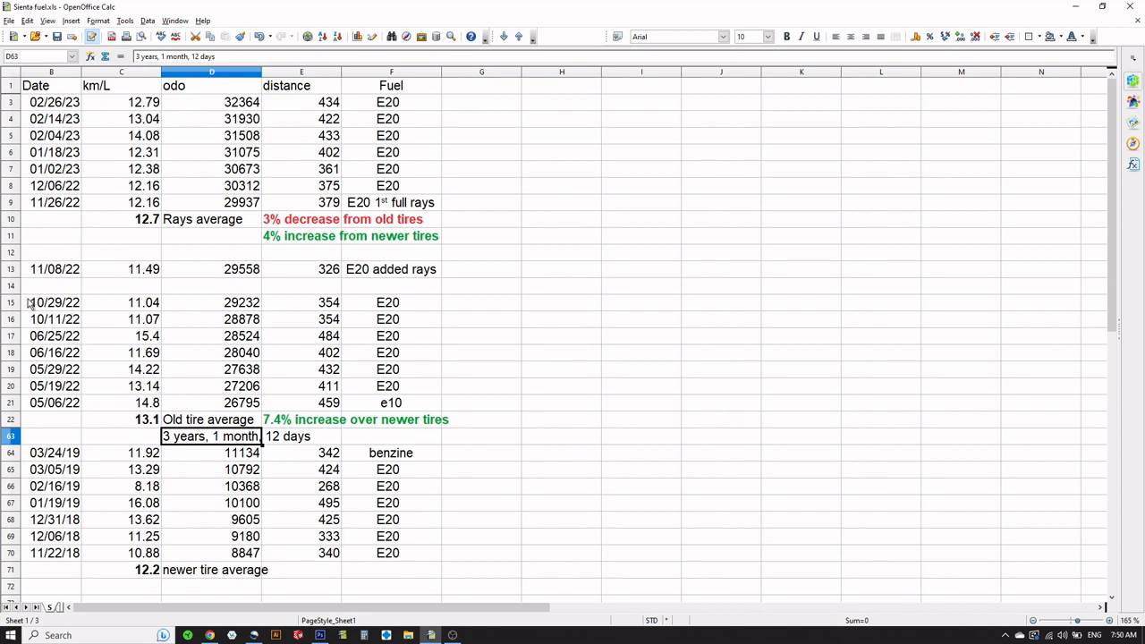
pyautogui.click(51, 403)
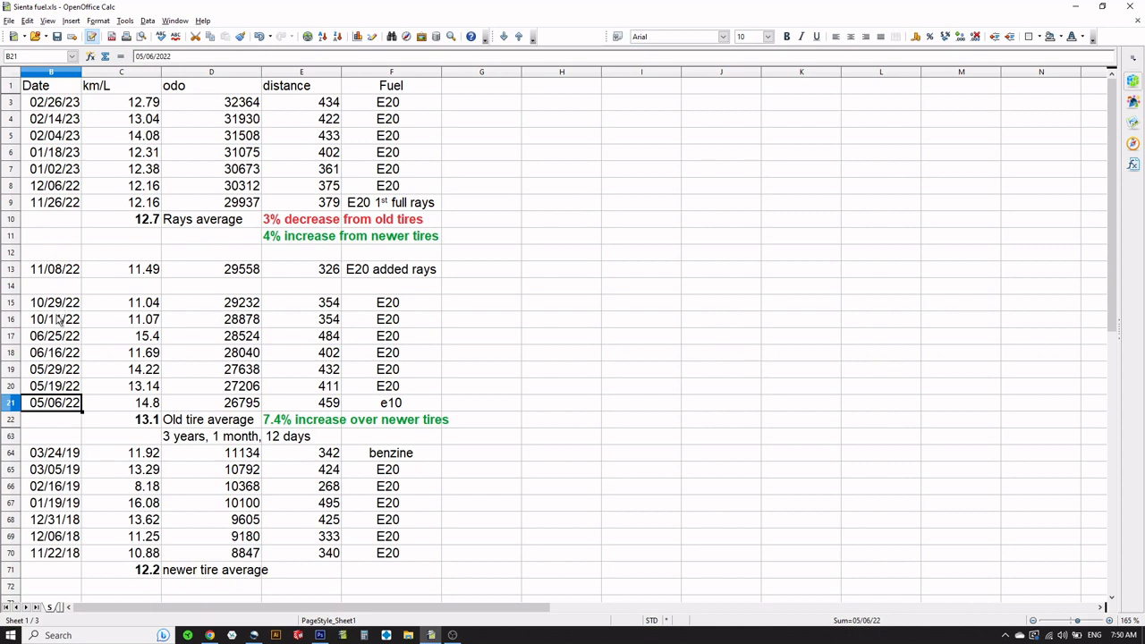
pyautogui.moveTo(132, 423)
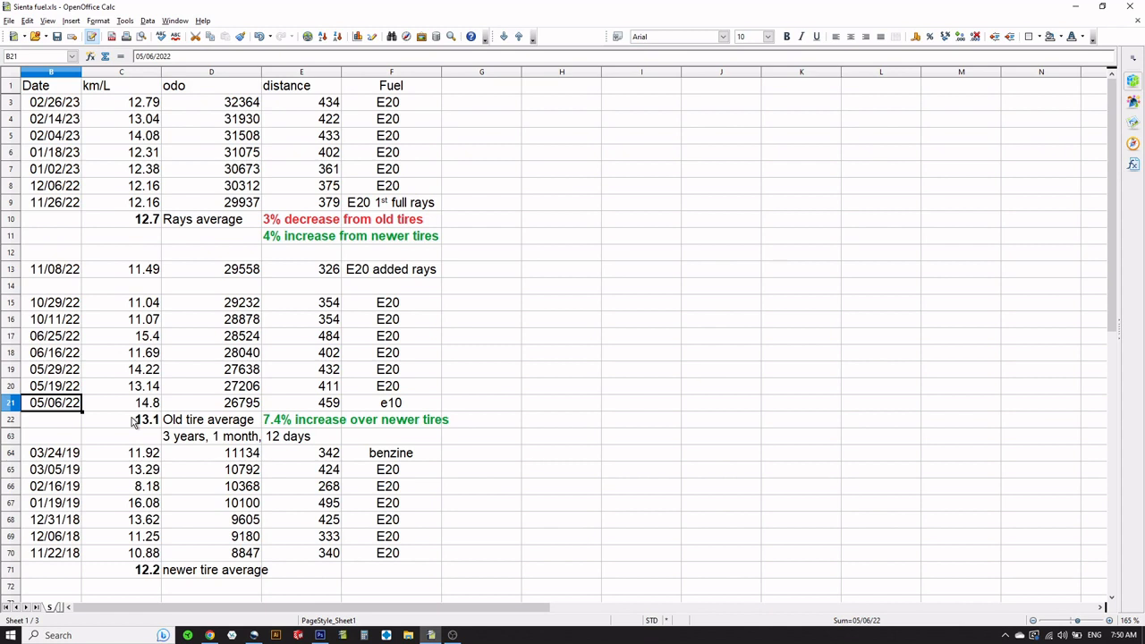
pyautogui.moveTo(286, 426)
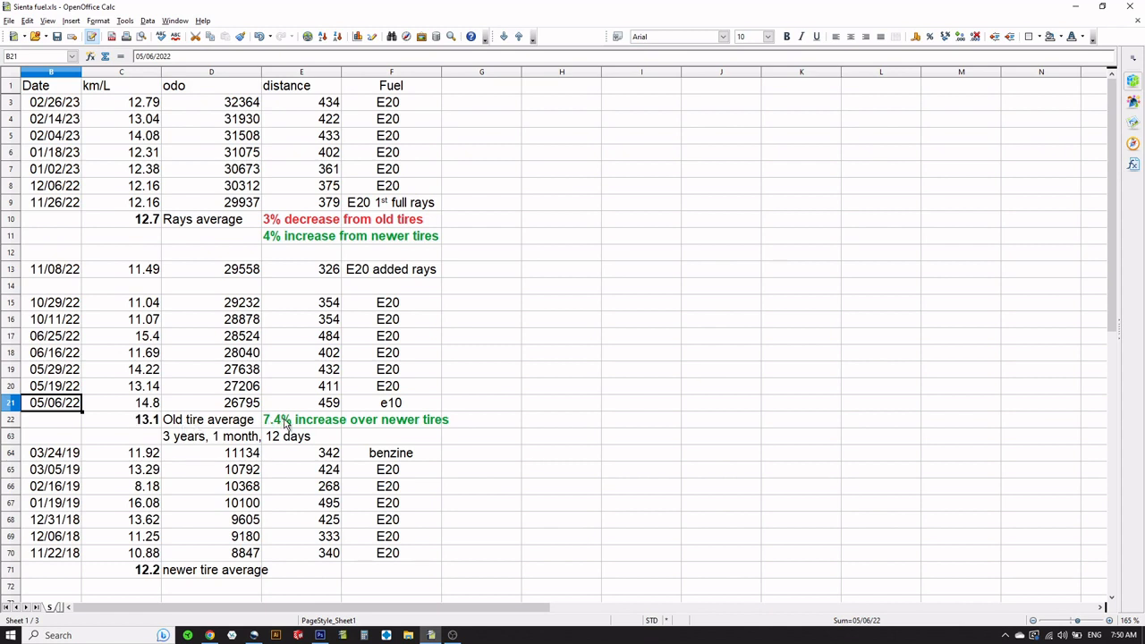
pyautogui.moveTo(311, 431)
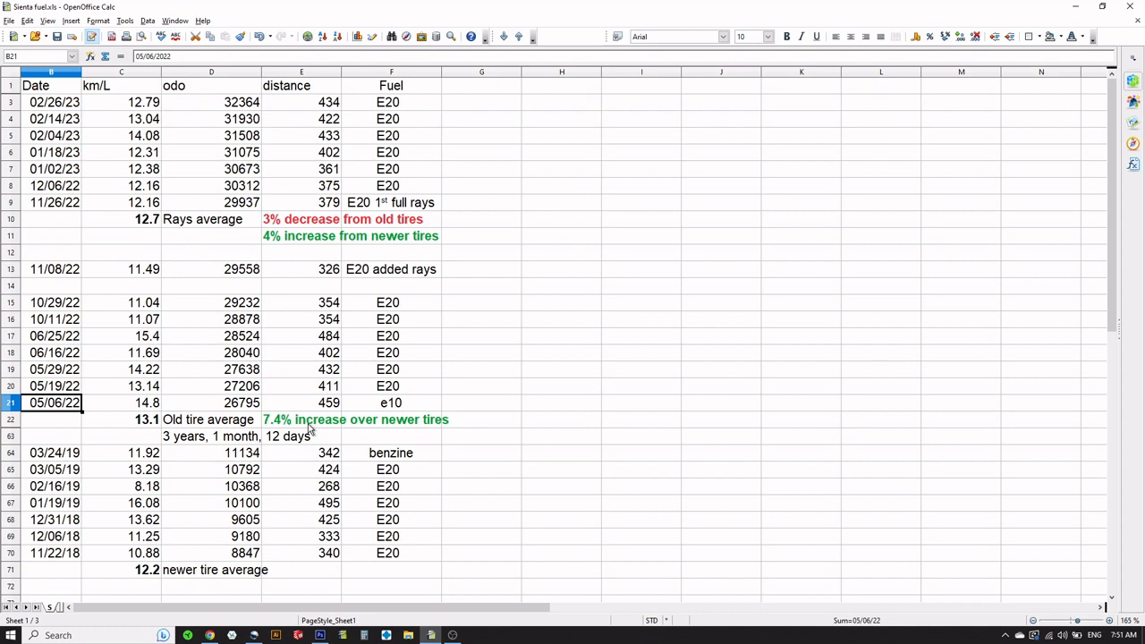
pyautogui.moveTo(338, 439)
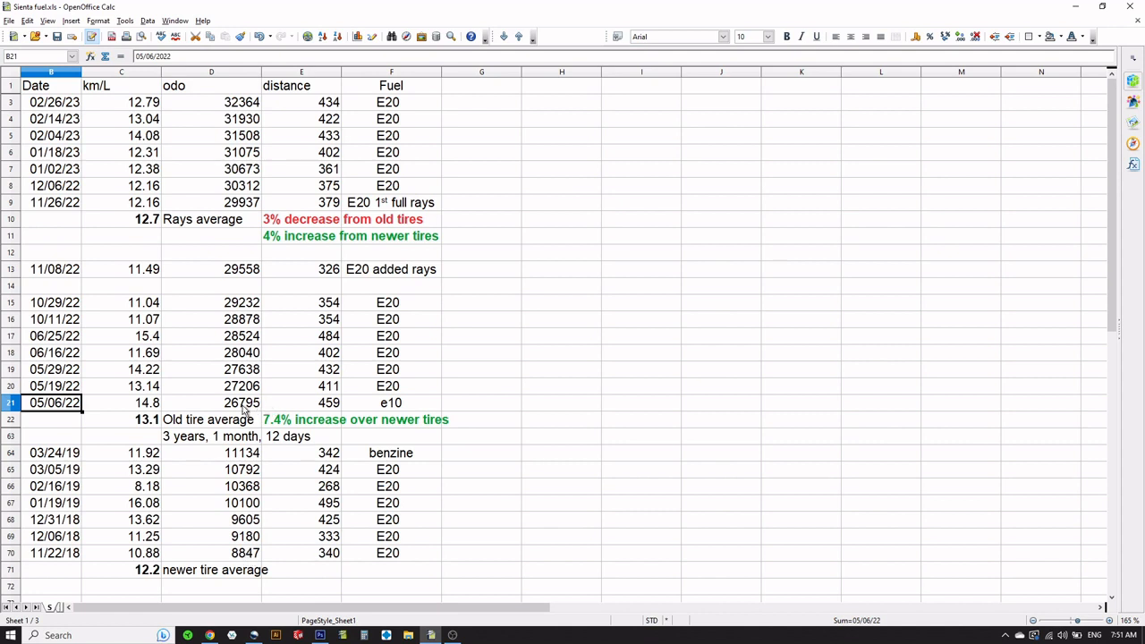
pyautogui.click(241, 402)
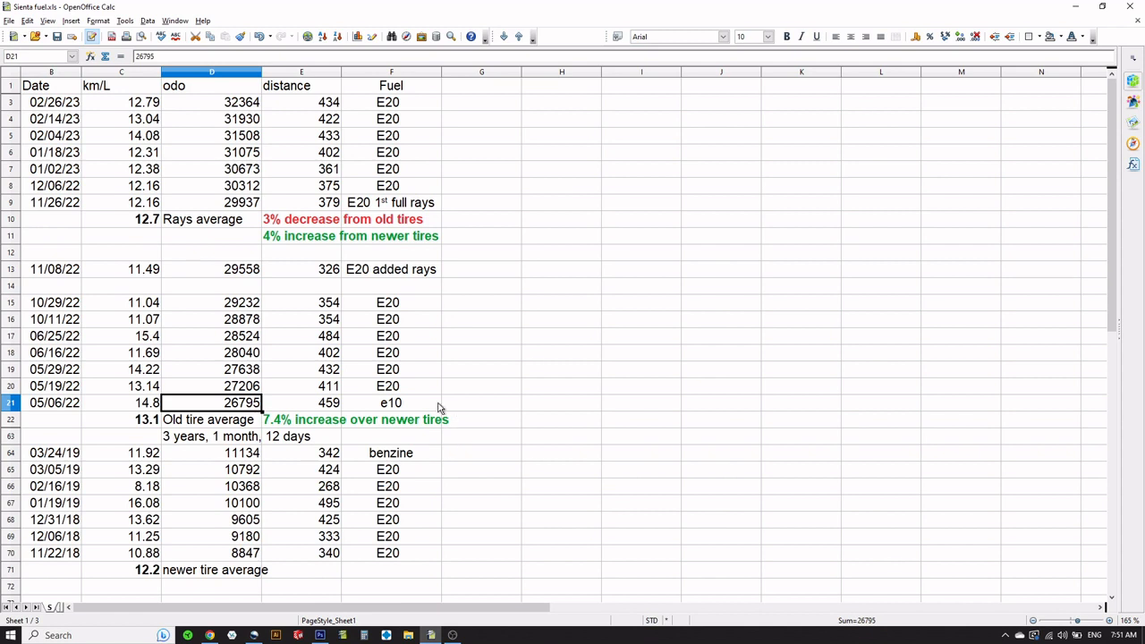
pyautogui.click(54, 268)
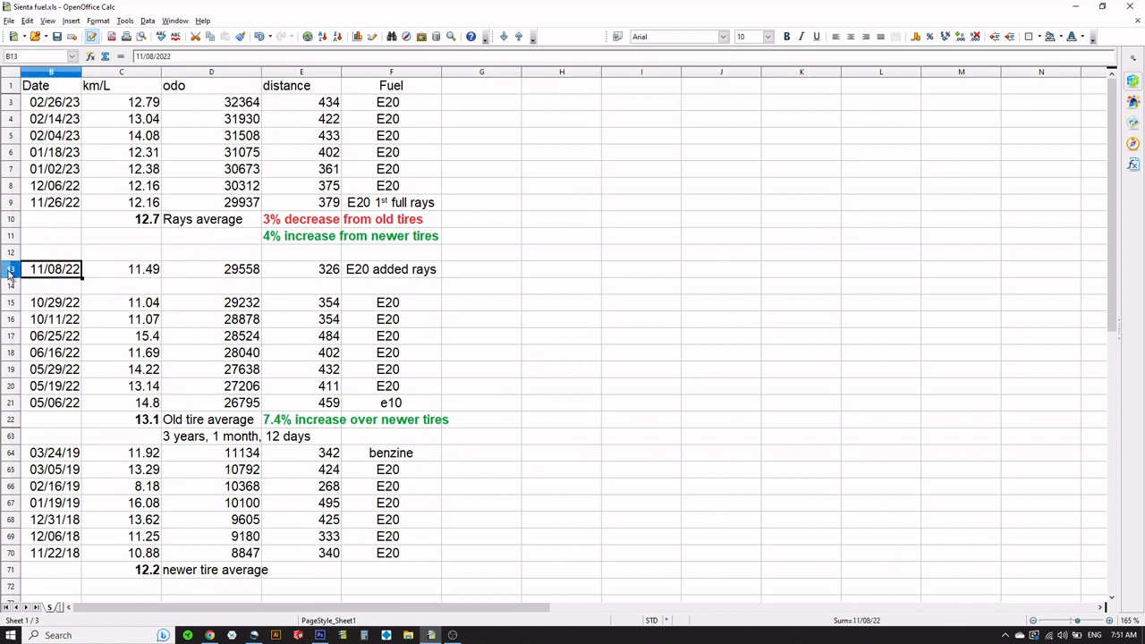
pyautogui.click(10, 270)
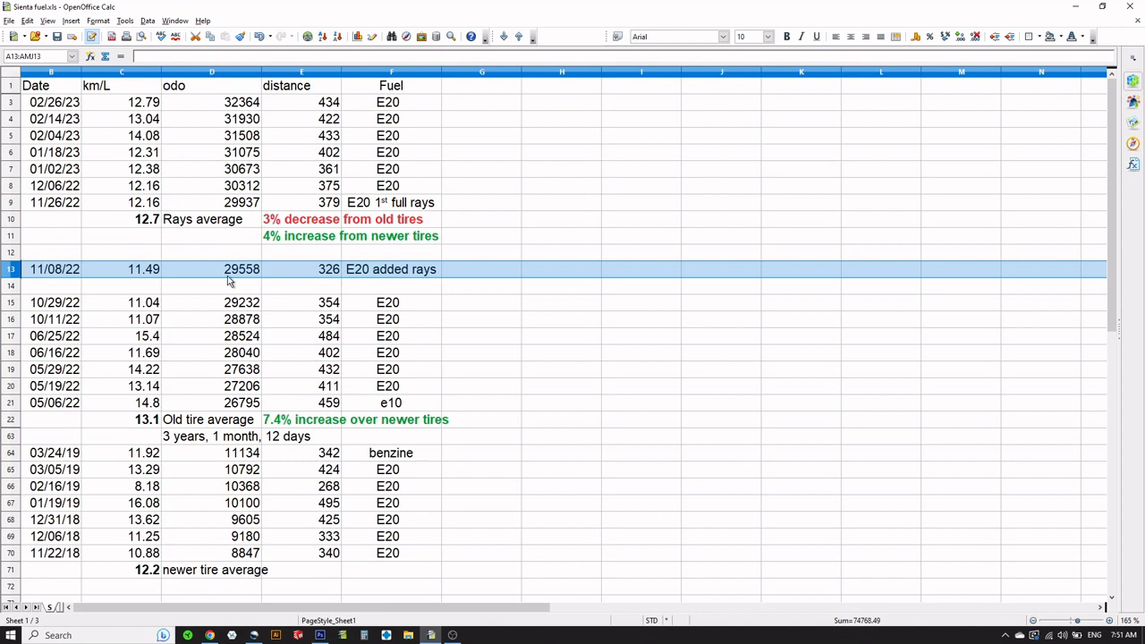
pyautogui.moveTo(326, 307)
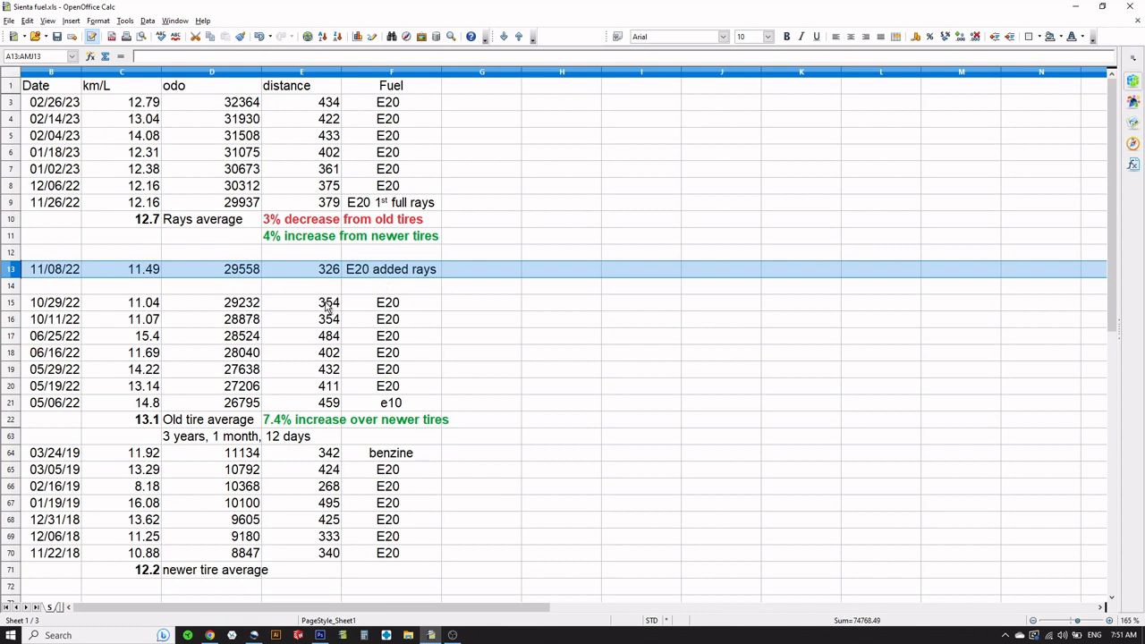
pyautogui.moveTo(97, 218)
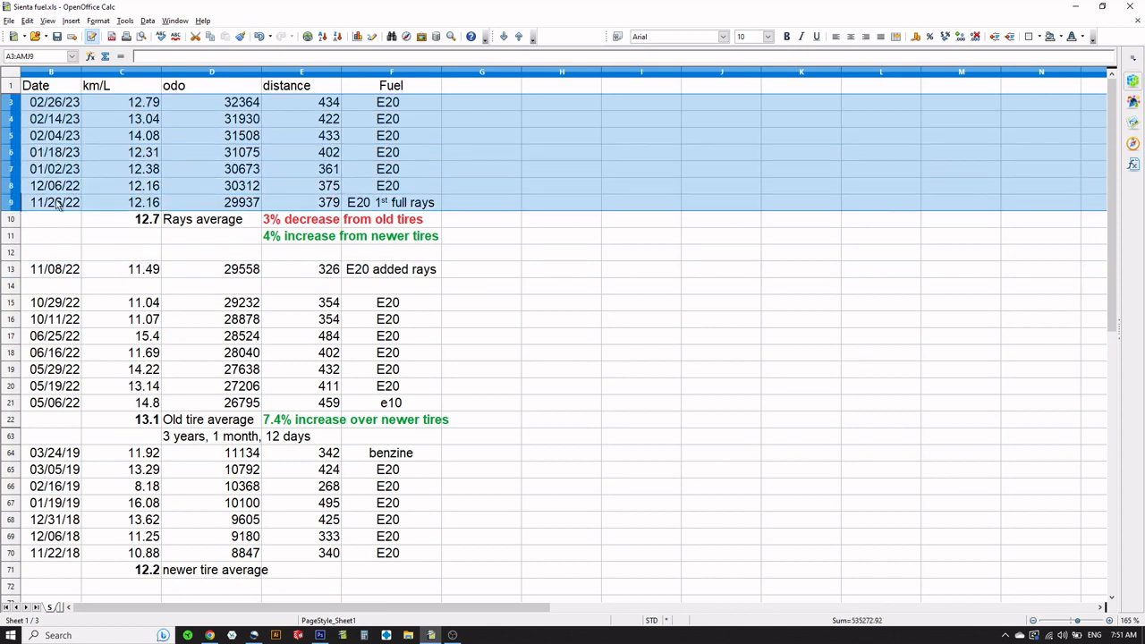
pyautogui.moveTo(464, 242)
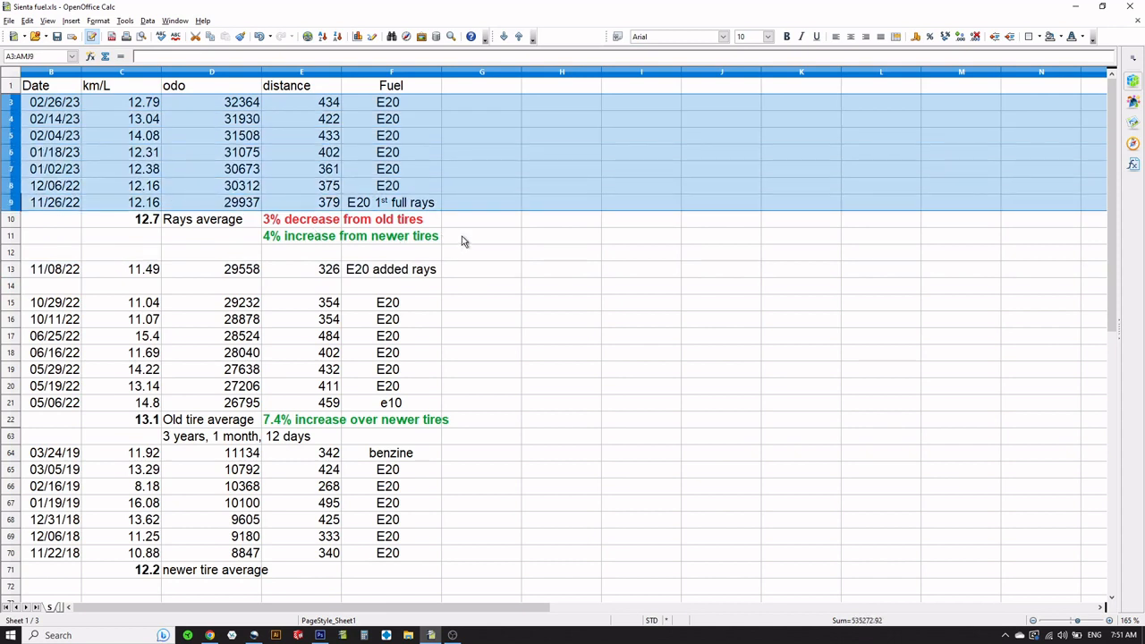
pyautogui.moveTo(446, 202)
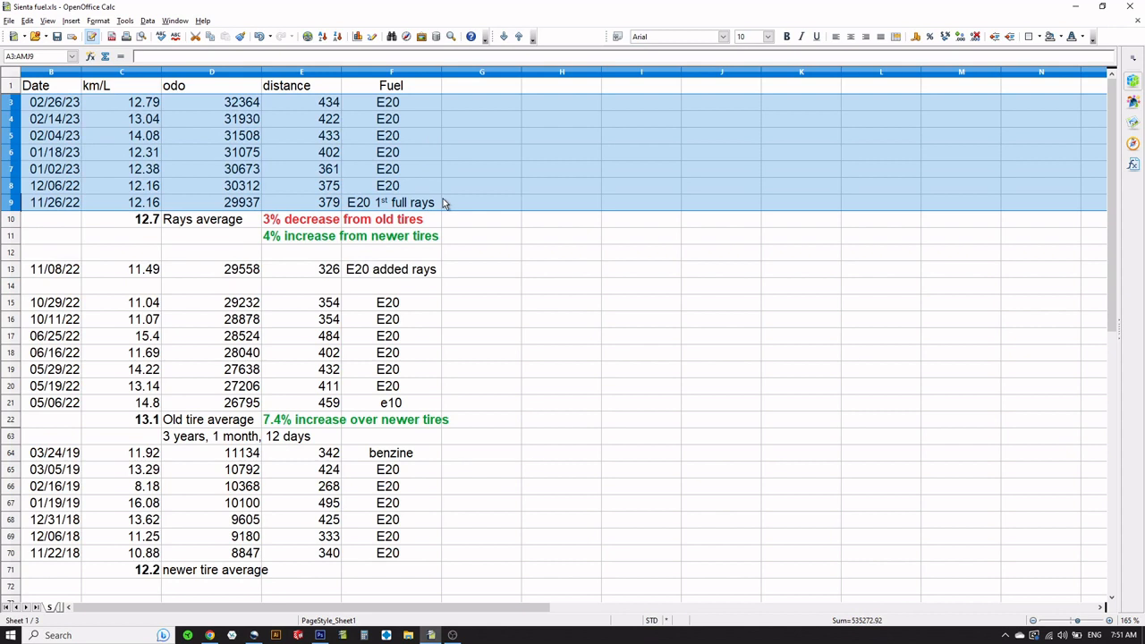
pyautogui.moveTo(150, 225)
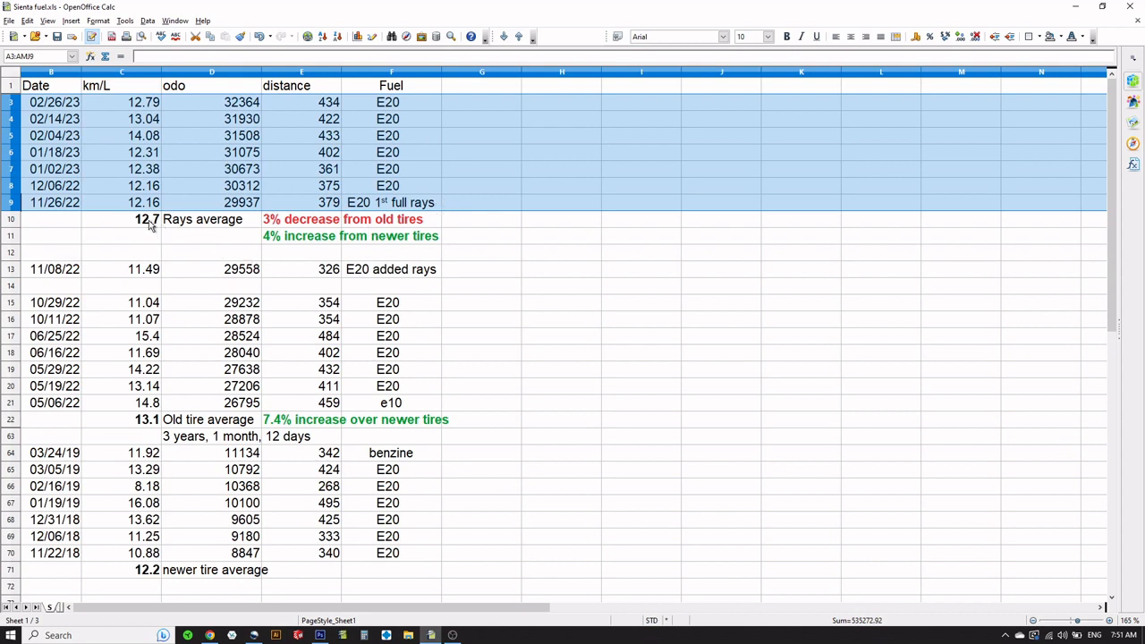
pyautogui.click(147, 219)
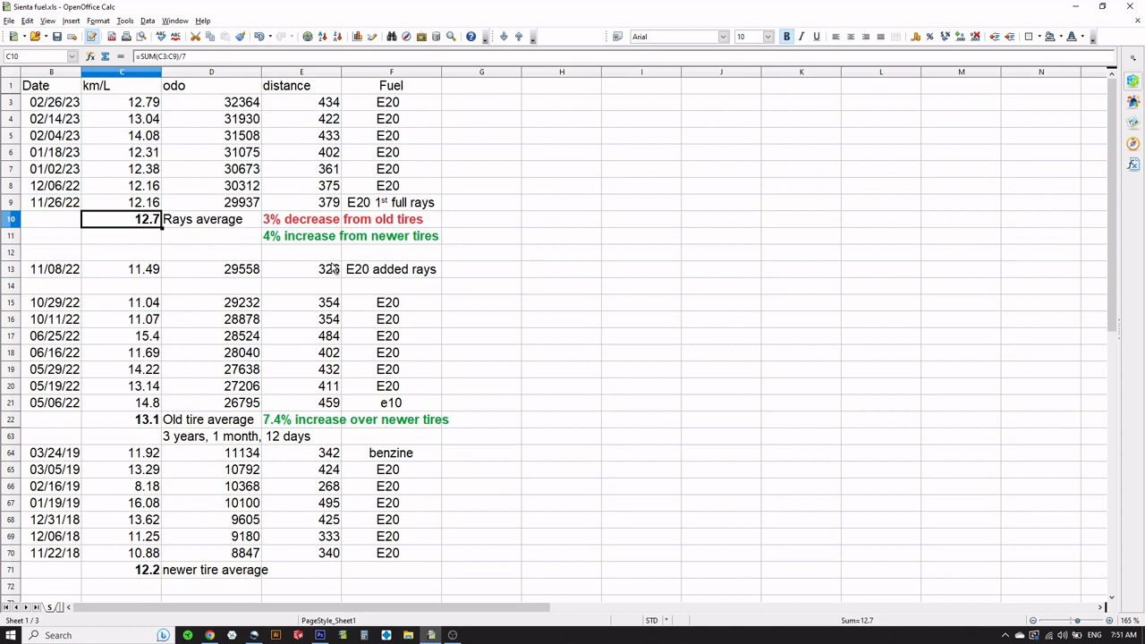
pyautogui.click(300, 219)
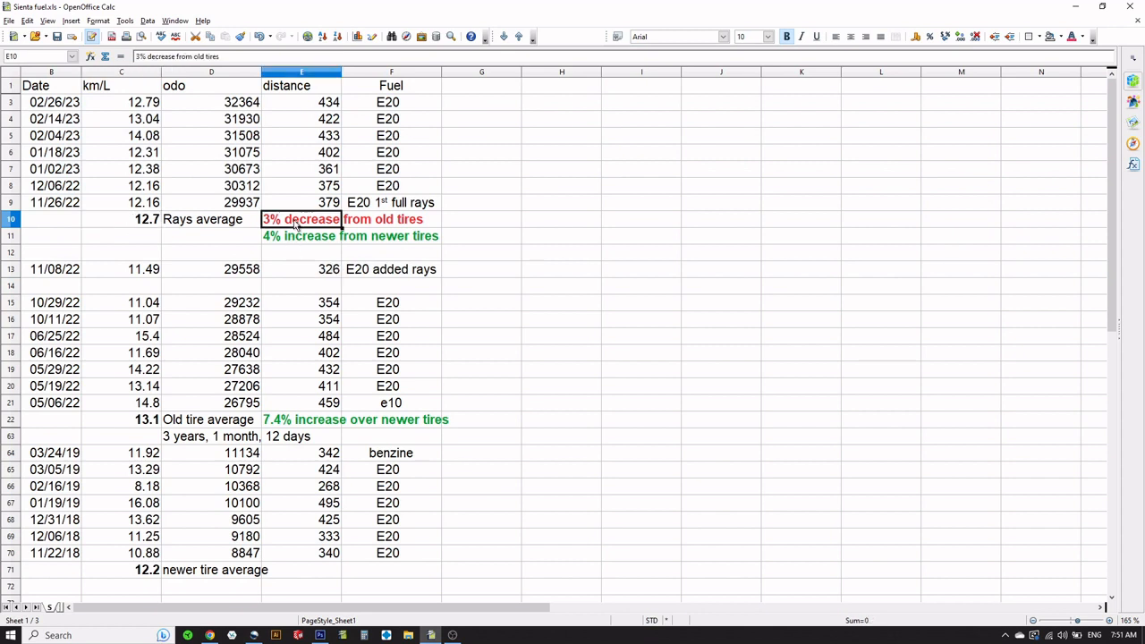
pyautogui.moveTo(452, 474)
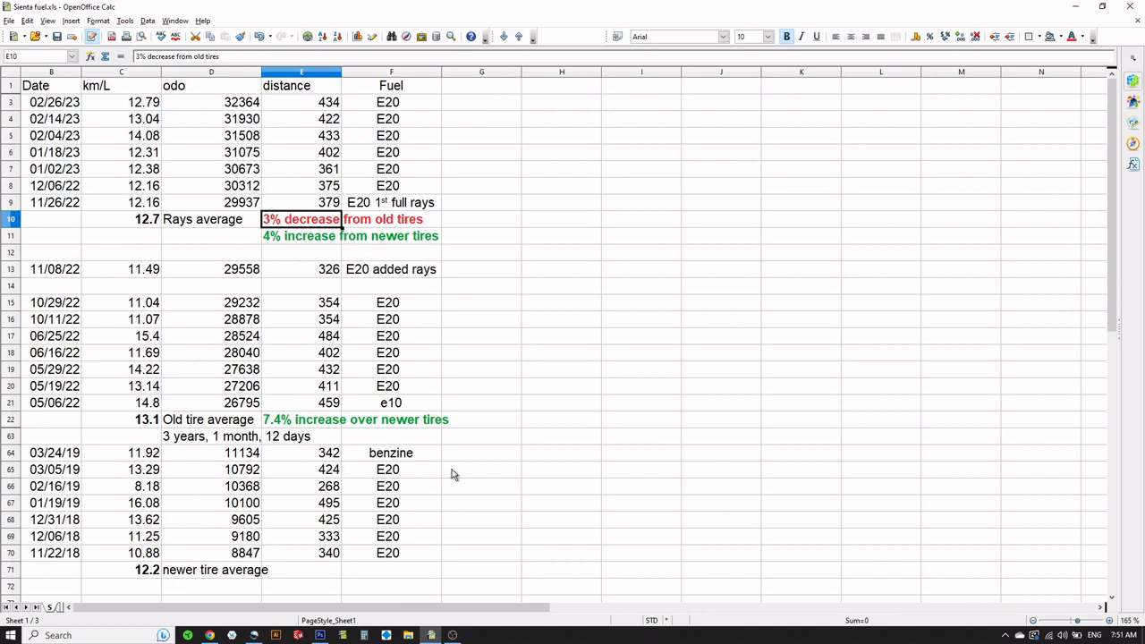
pyautogui.moveTo(231, 308)
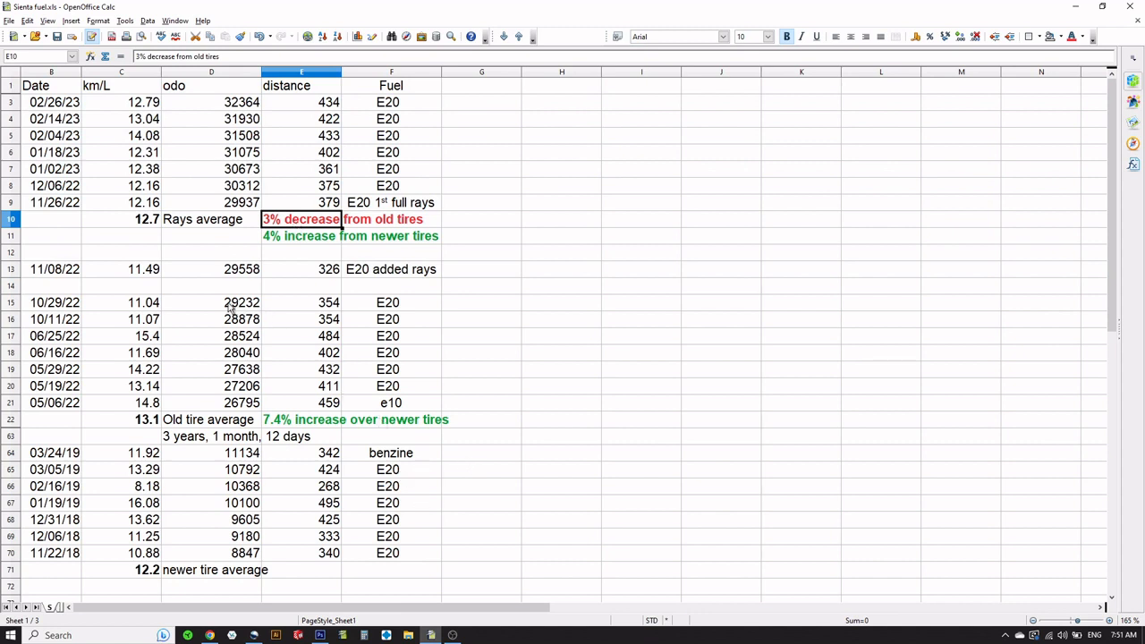
pyautogui.click(231, 302)
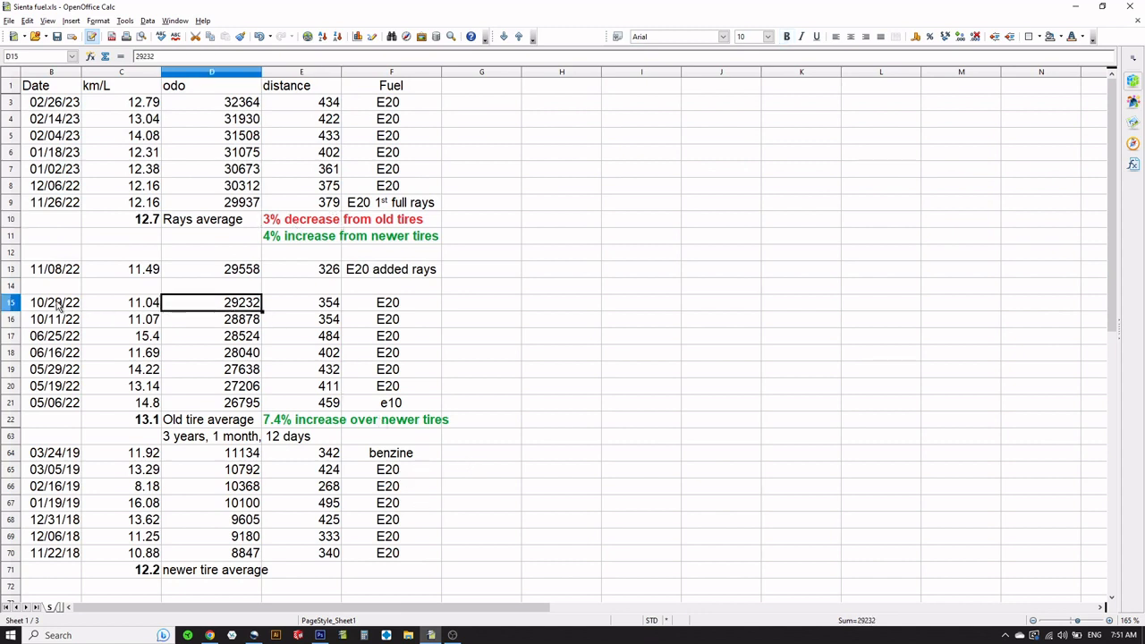
pyautogui.moveTo(296, 237)
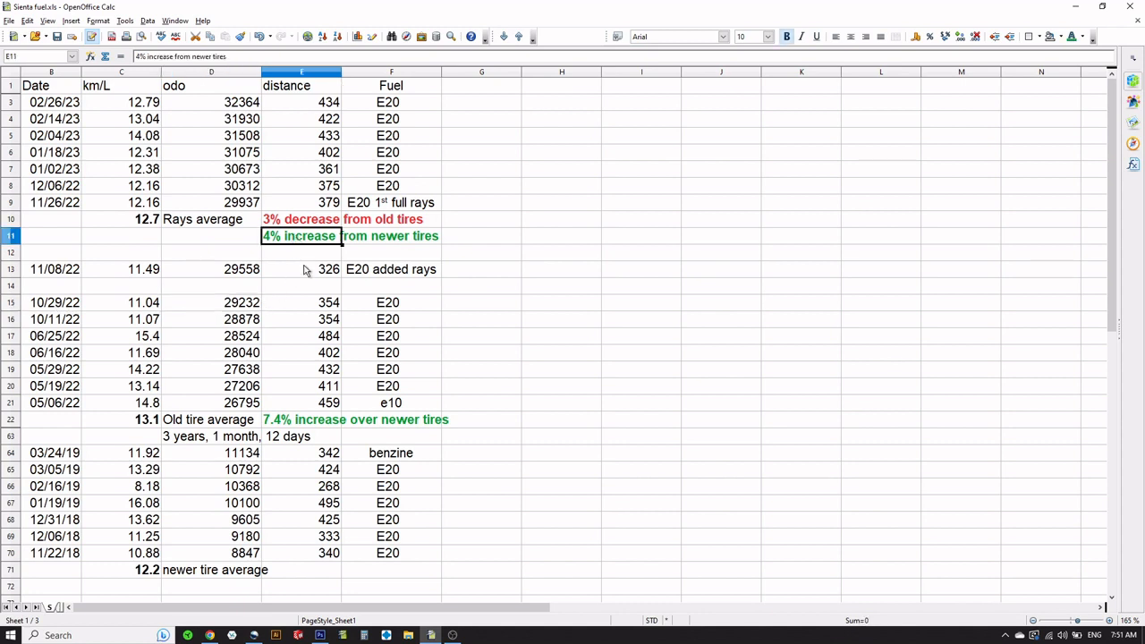
pyautogui.moveTo(231, 570)
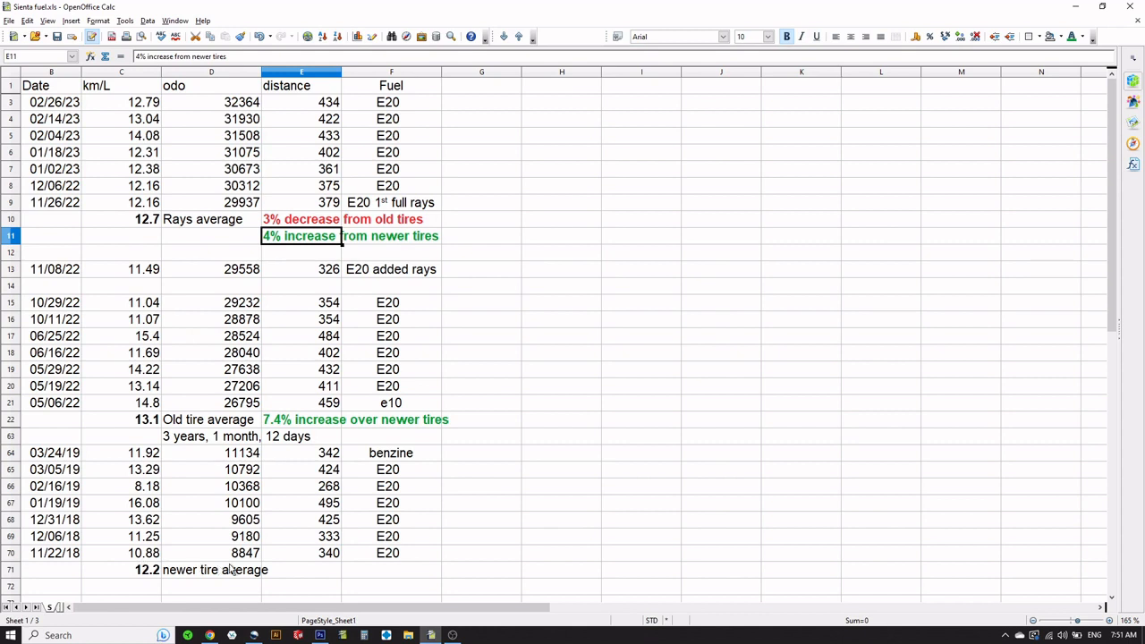
pyautogui.moveTo(348, 241)
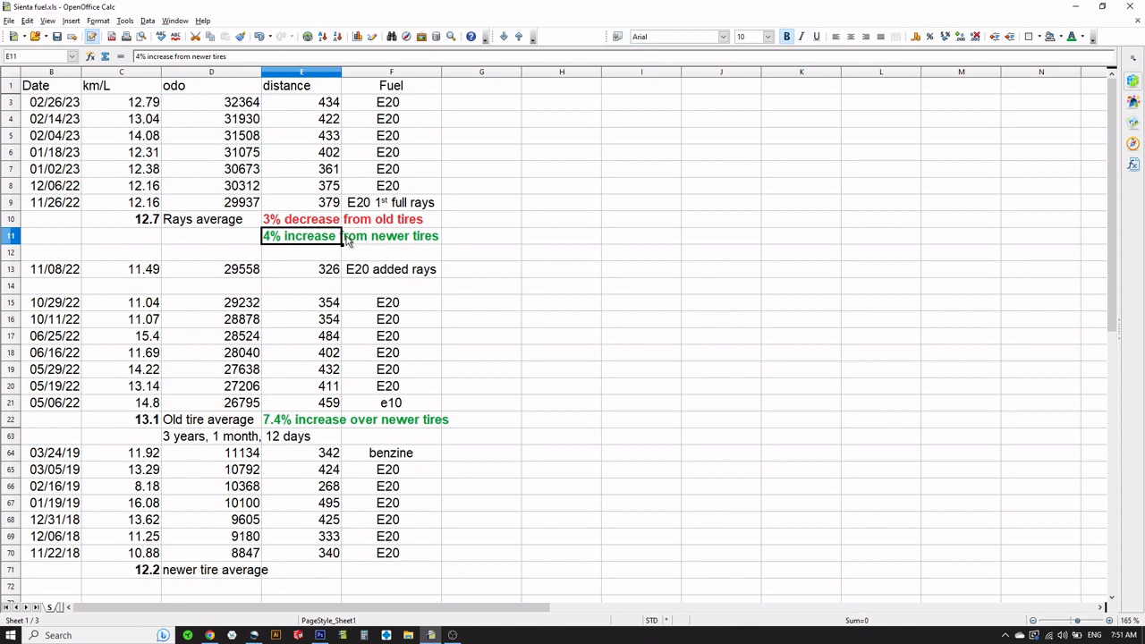
pyautogui.click(391, 236)
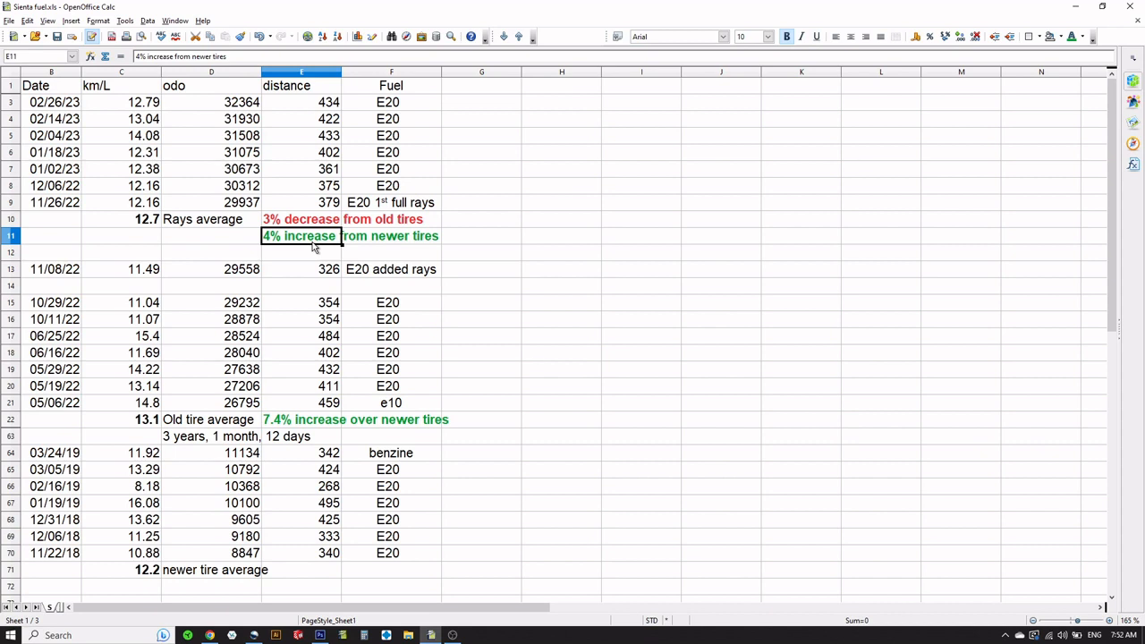
pyautogui.moveTo(315, 406)
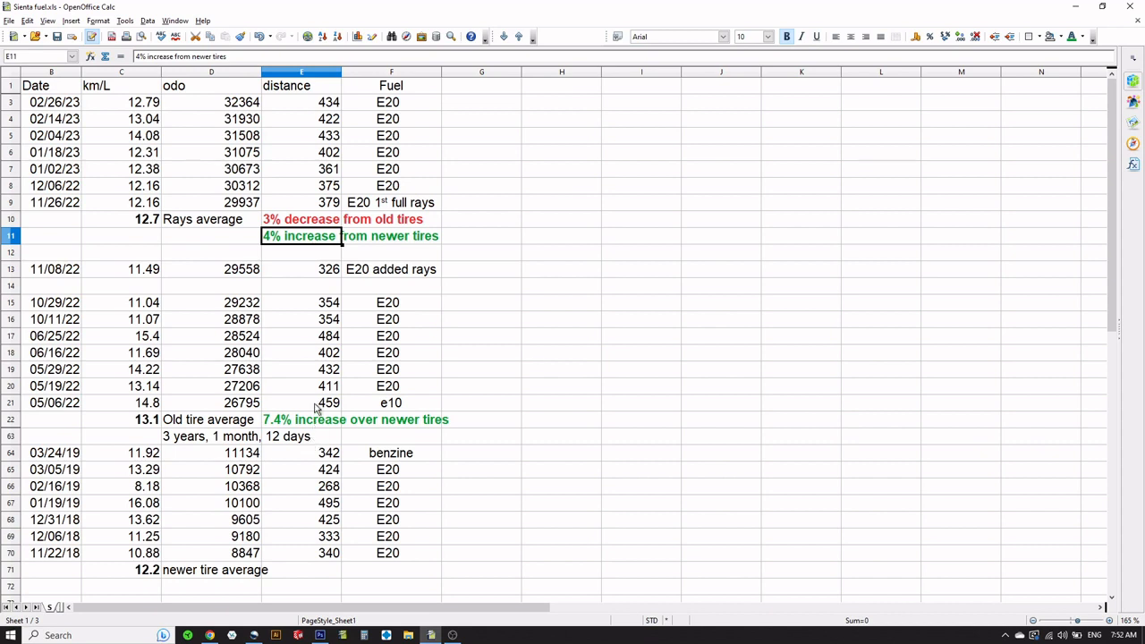
pyautogui.click(212, 552)
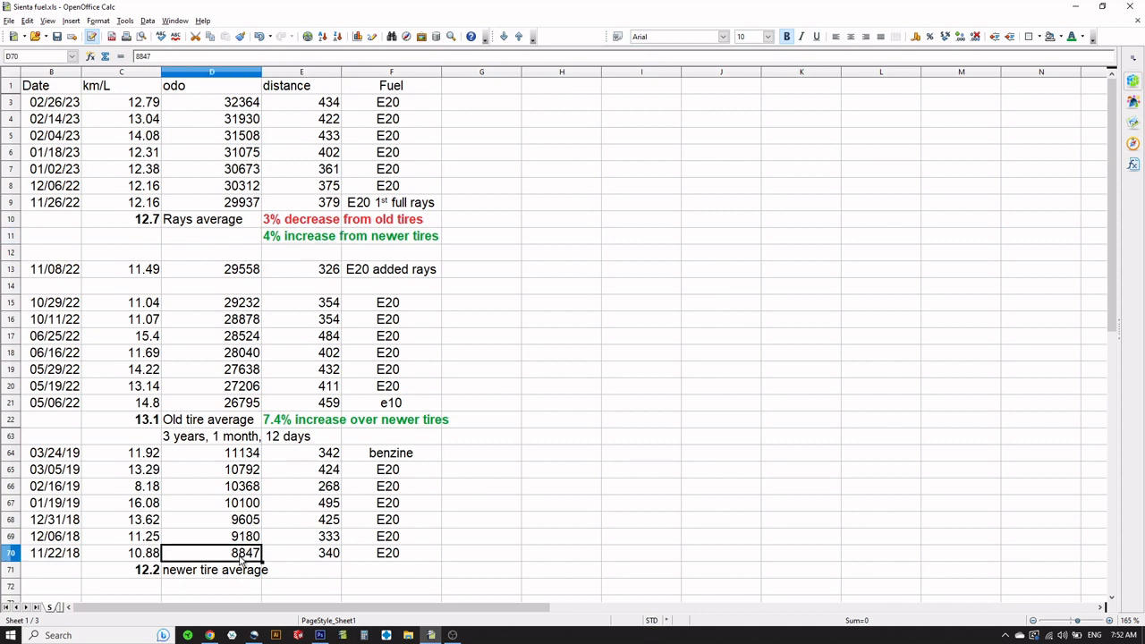
pyautogui.click(242, 403)
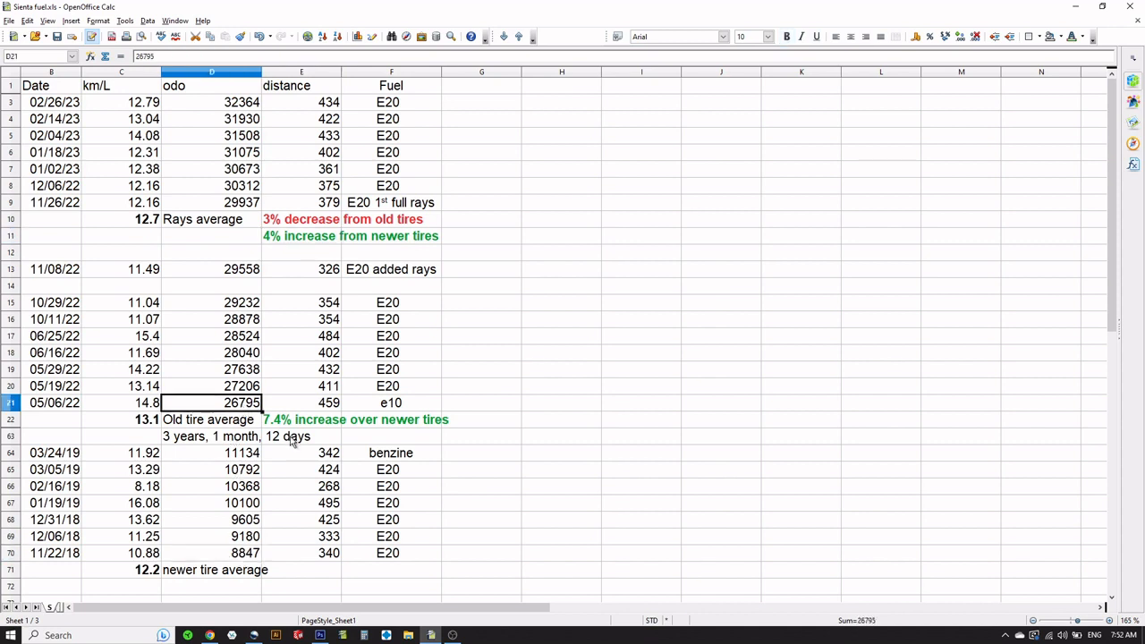
pyautogui.click(241, 553)
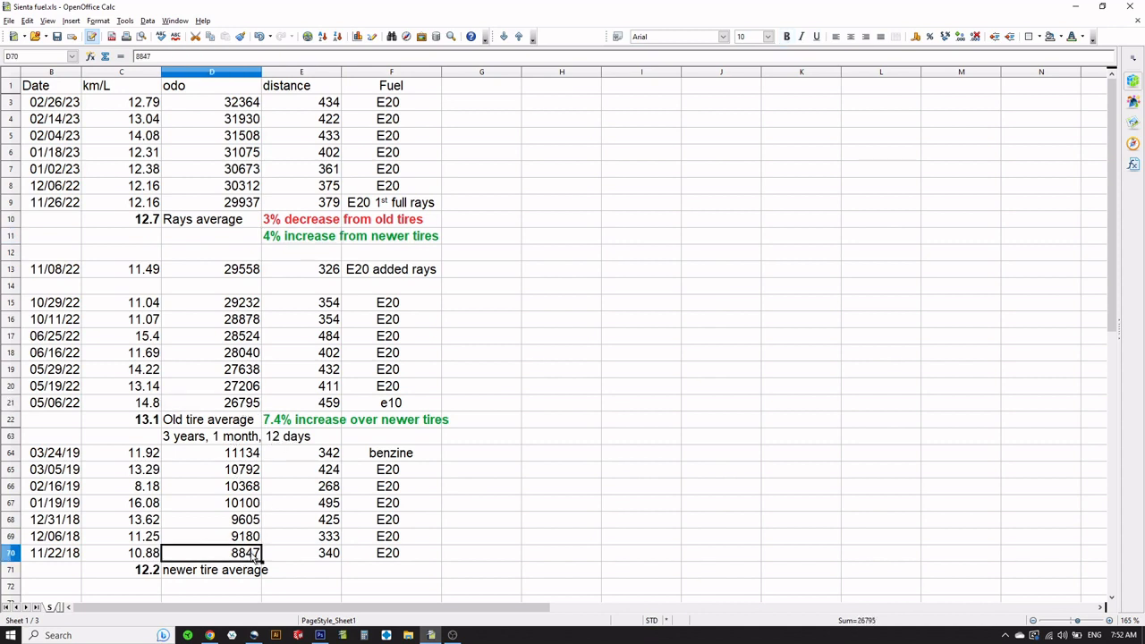
pyautogui.click(242, 402)
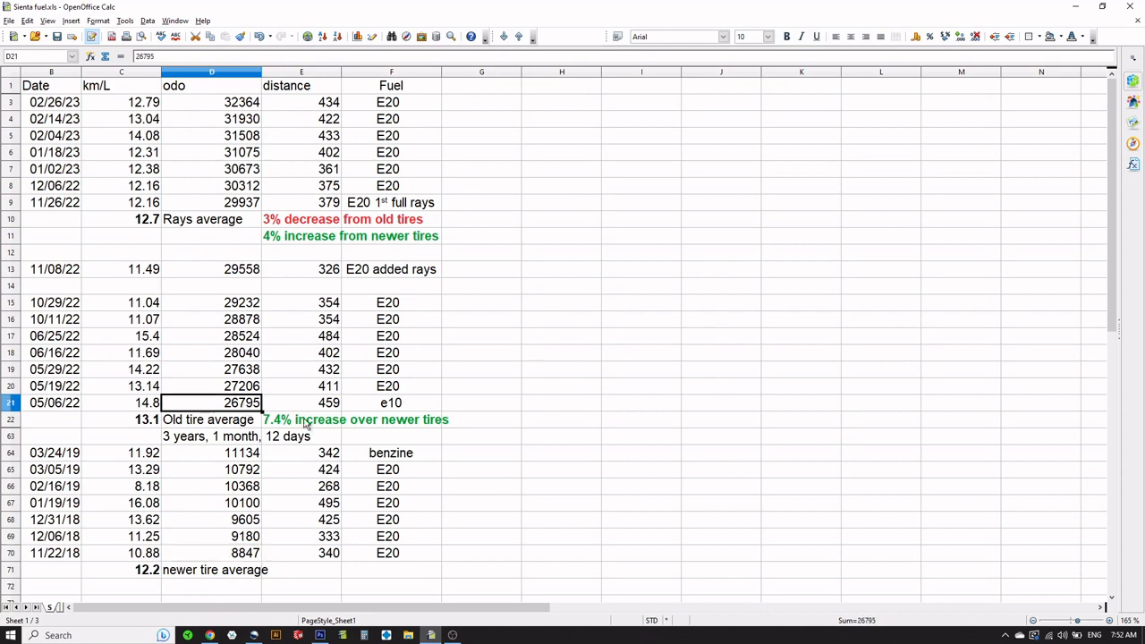
pyautogui.moveTo(302, 342)
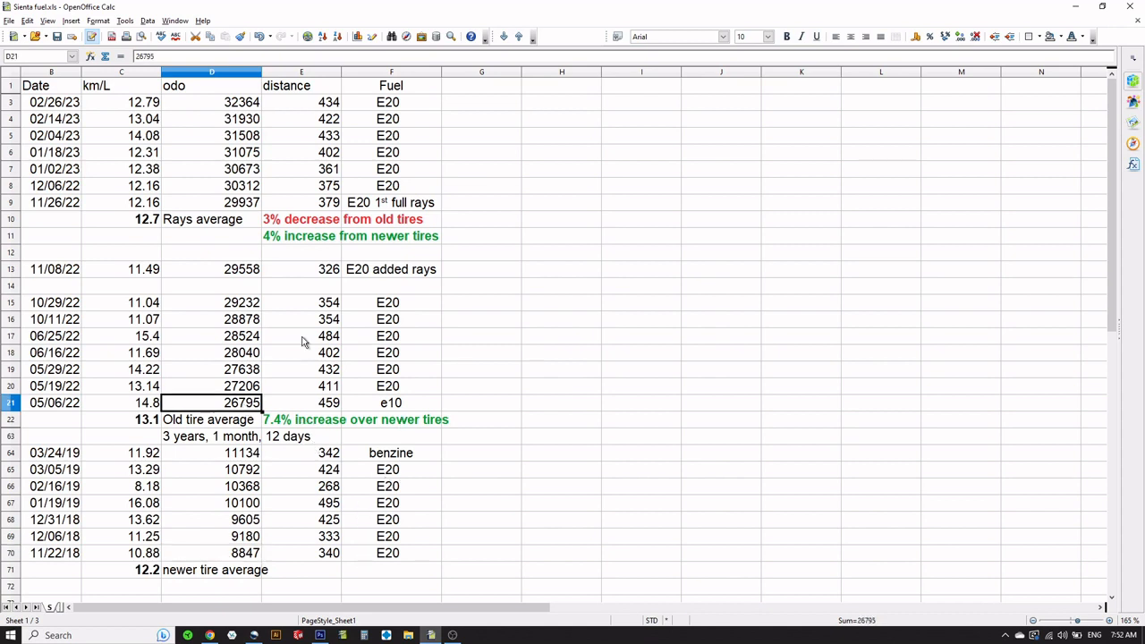
pyautogui.moveTo(430, 492)
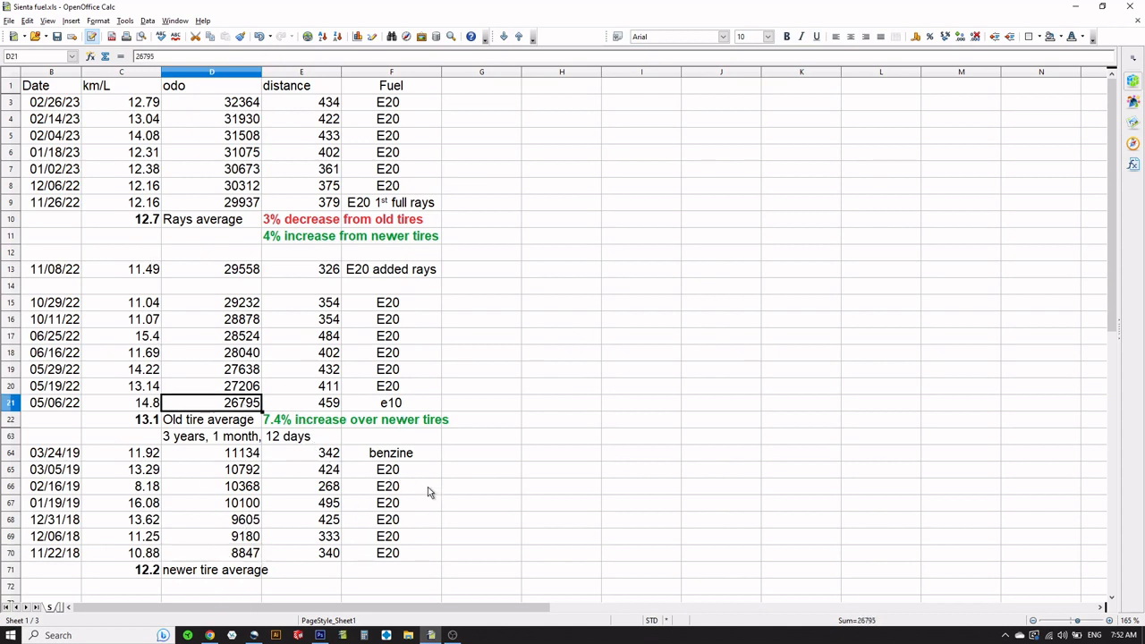